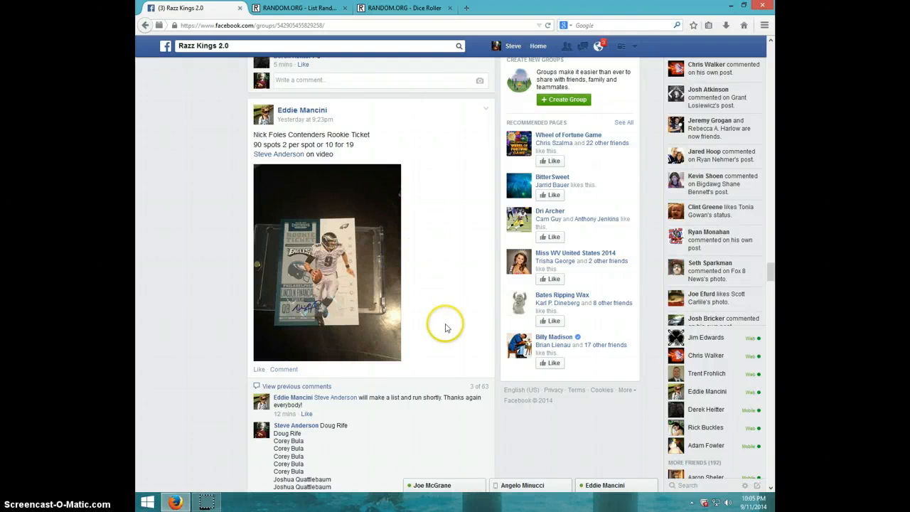
pyautogui.moveTo(435, 284)
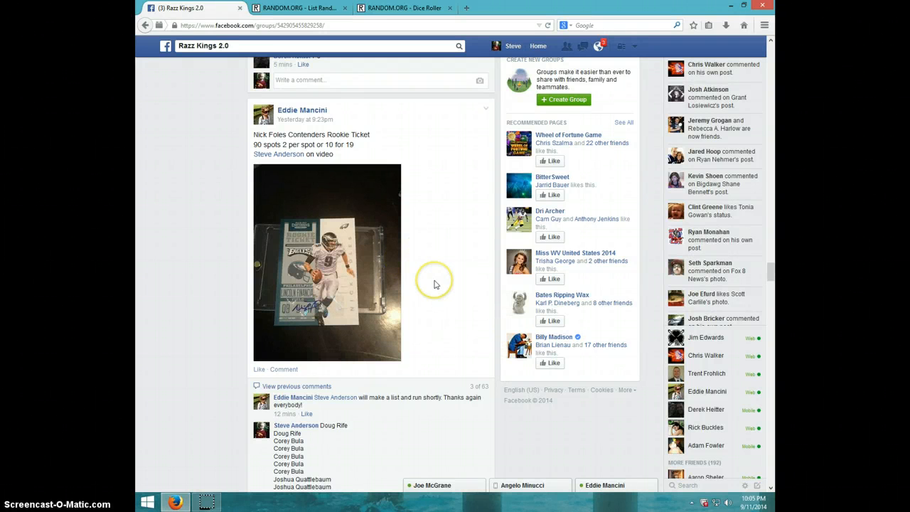
# - Post a 'LIVE' comment under the entrant name list in the Facebook group
pyautogui.scroll(-3)
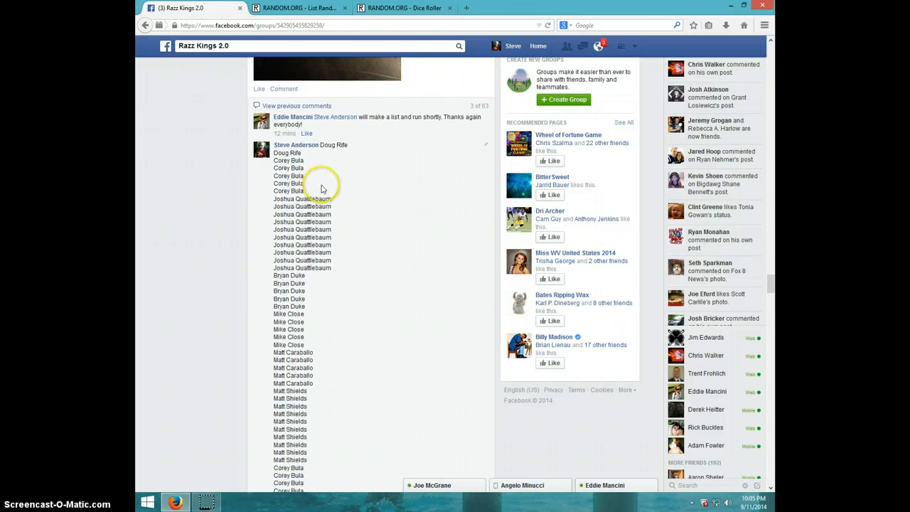
pyautogui.scroll(-3)
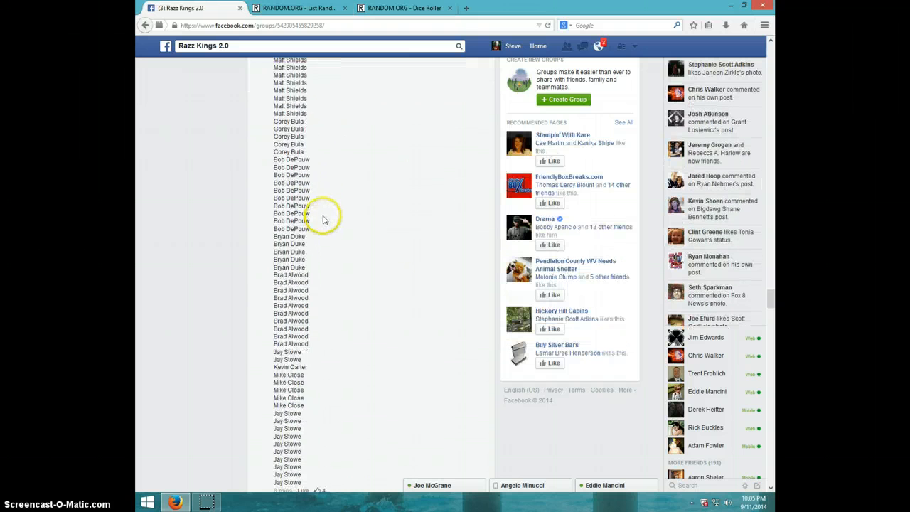
pyautogui.scroll(-3)
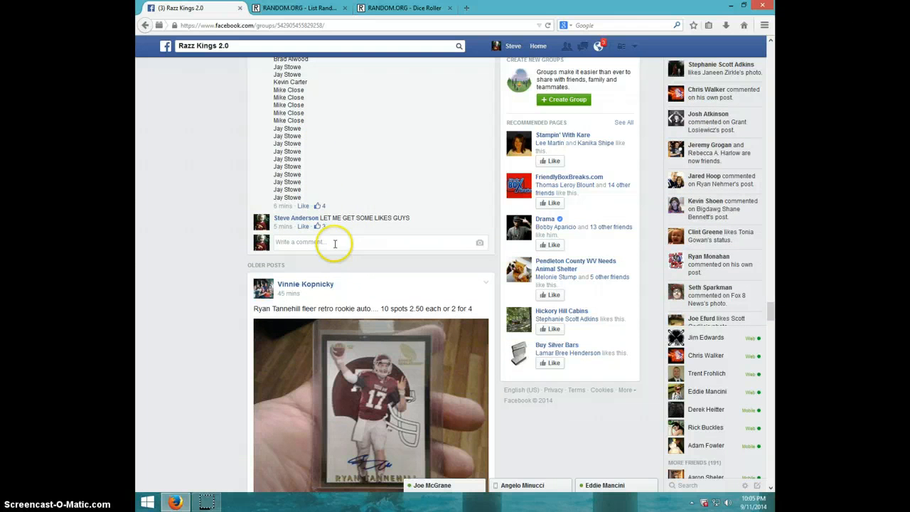
pyautogui.write('Li')
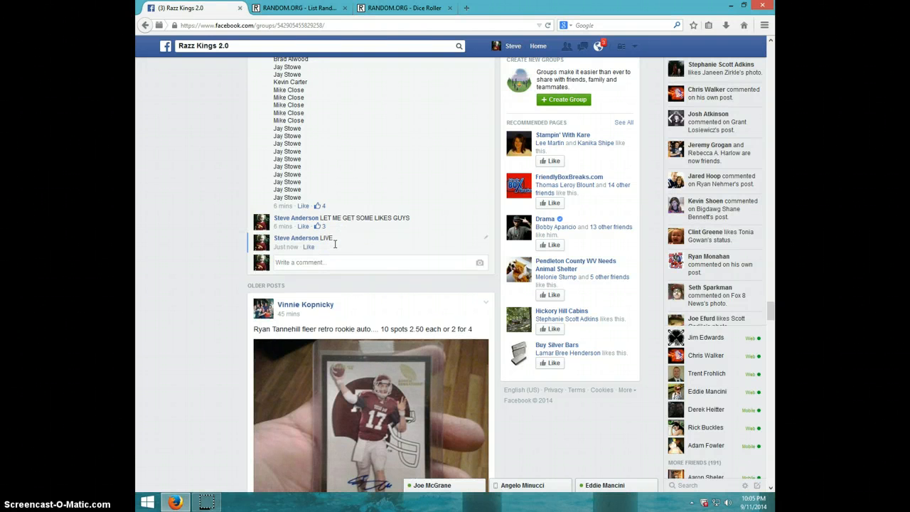
pyautogui.click(751, 500)
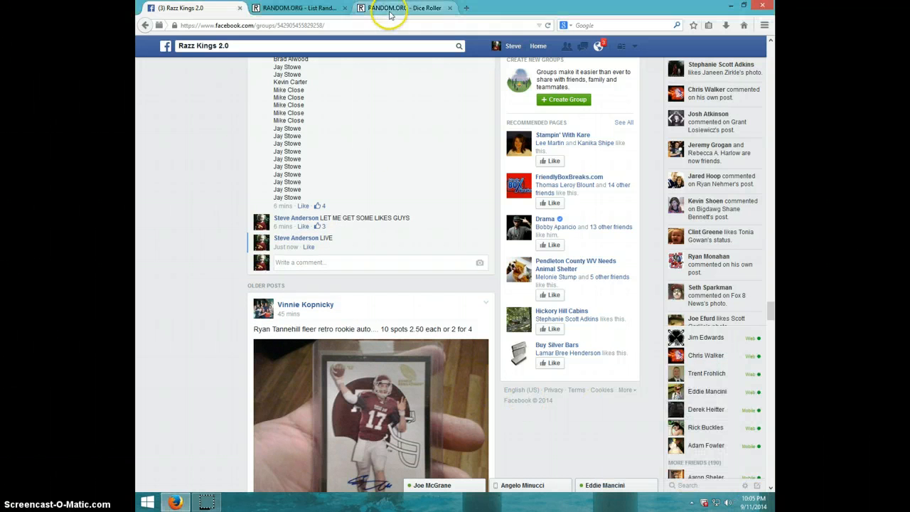
# - Roll two virtual dice on the RANDOM.ORG Dice Roller
pyautogui.click(387, 8)
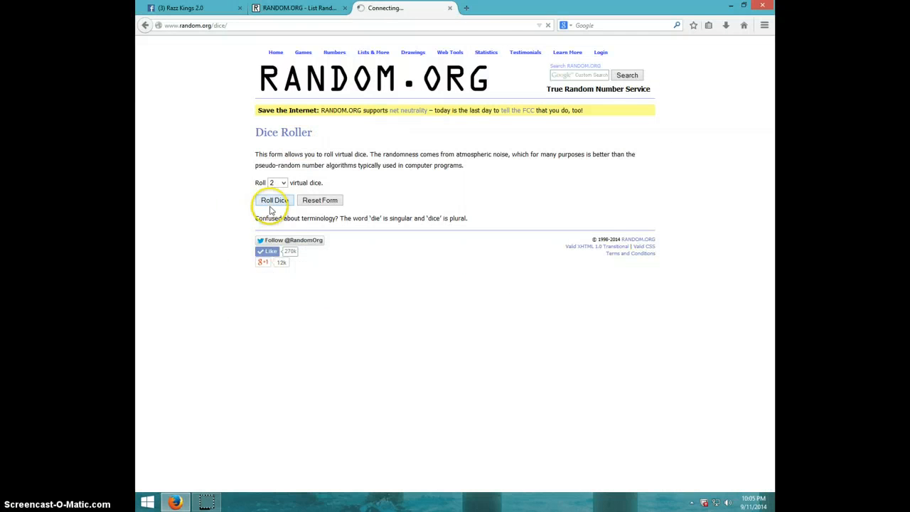
pyautogui.click(275, 199)
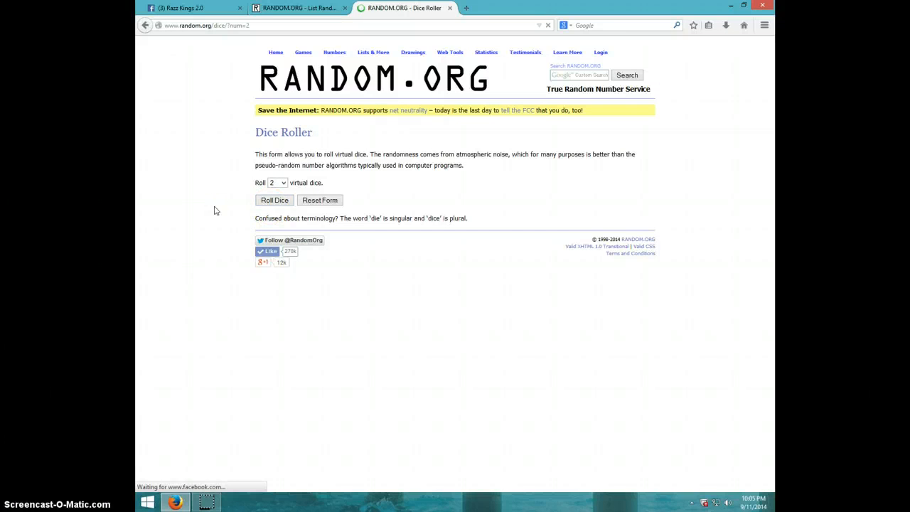
pyautogui.click(274, 199)
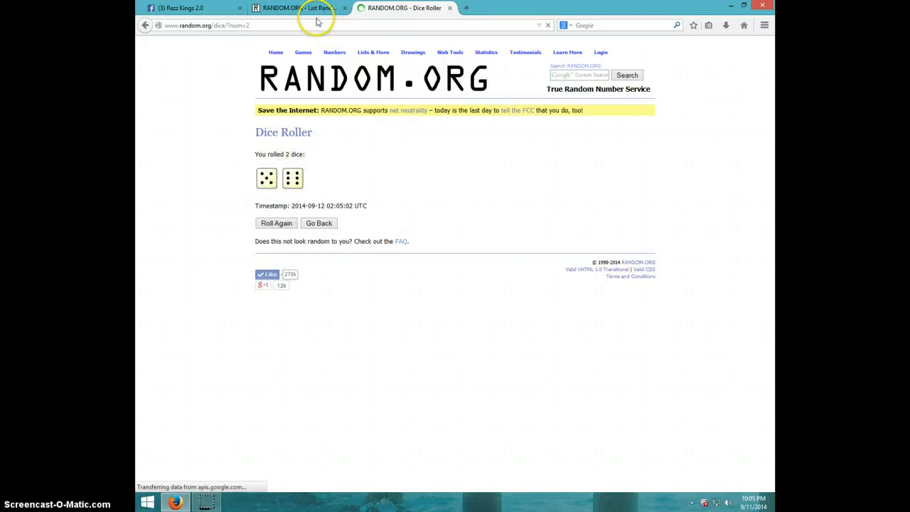
# - Review the full entrant name list entered in the List Randomizer text box
pyautogui.click(296, 8)
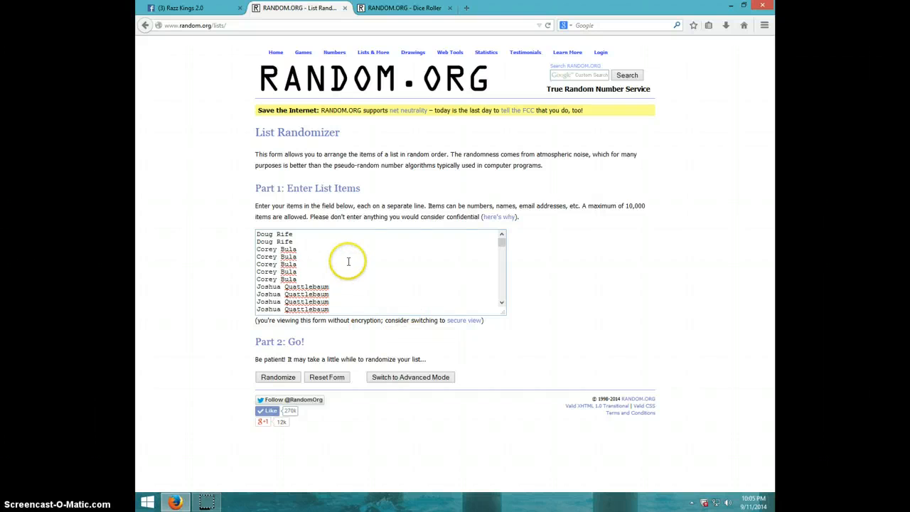
pyautogui.scroll(-3)
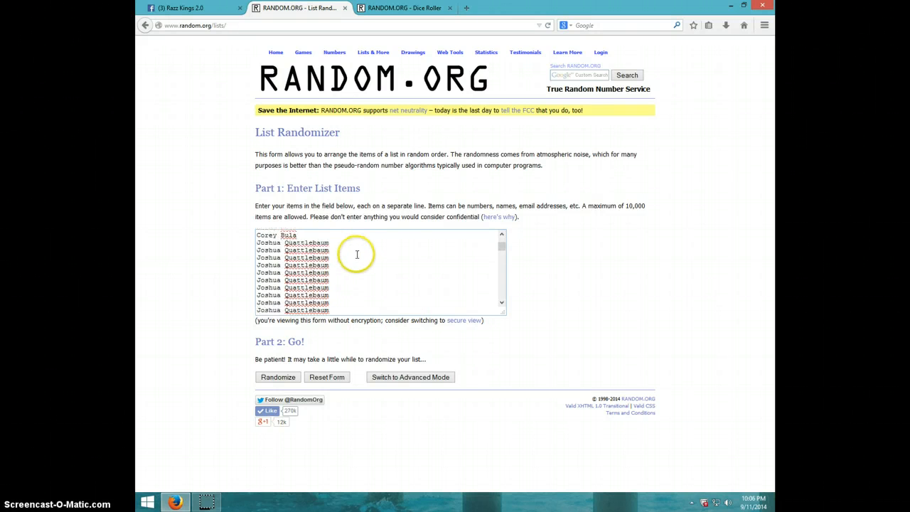
pyautogui.scroll(-3)
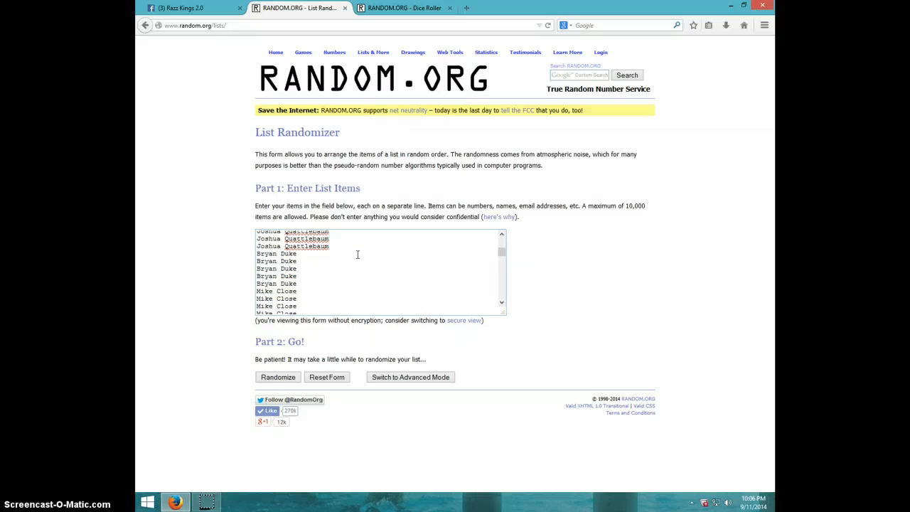
pyautogui.scroll(-3)
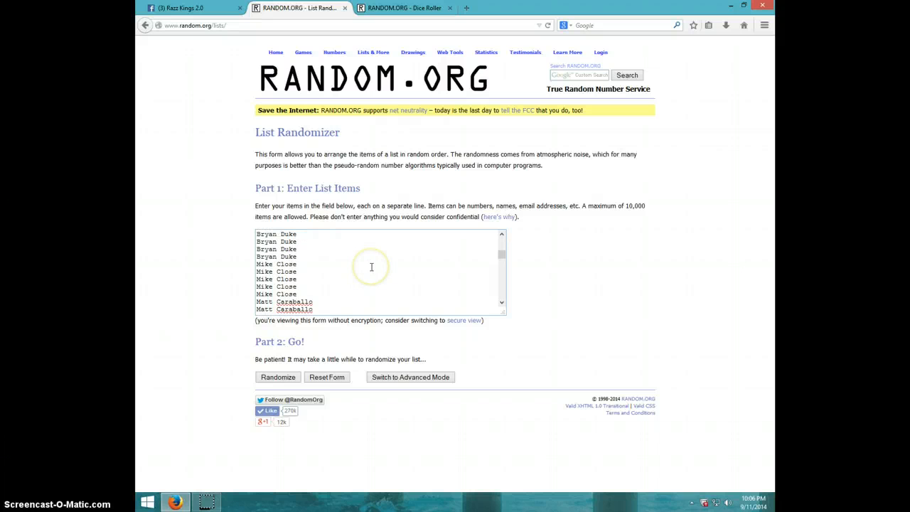
pyautogui.scroll(-3)
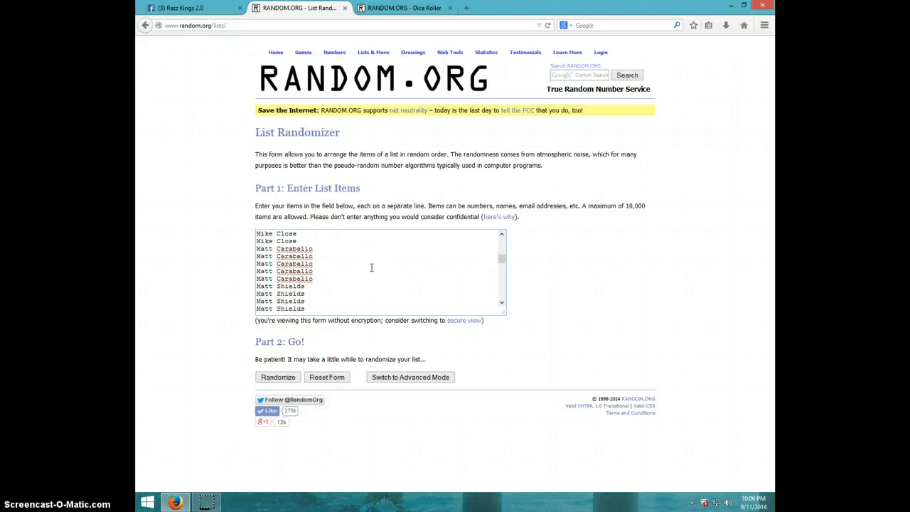
pyautogui.scroll(-3)
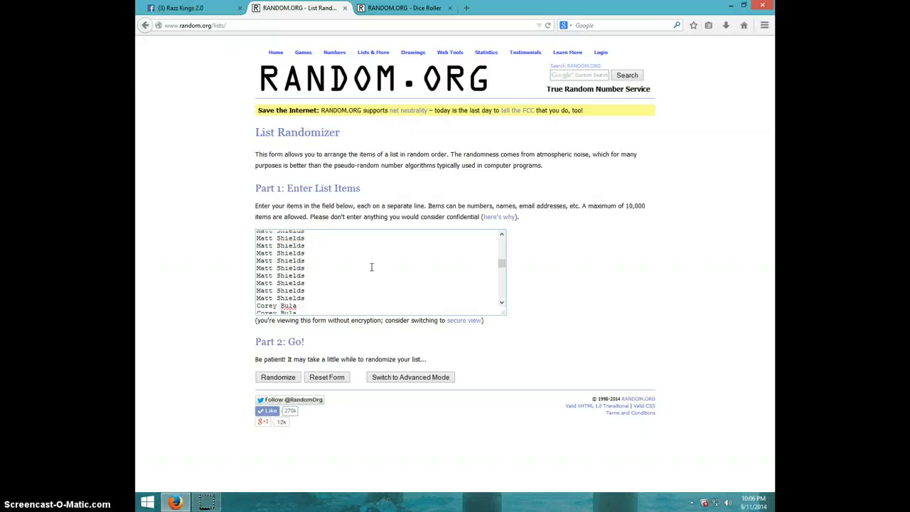
pyautogui.scroll(-3)
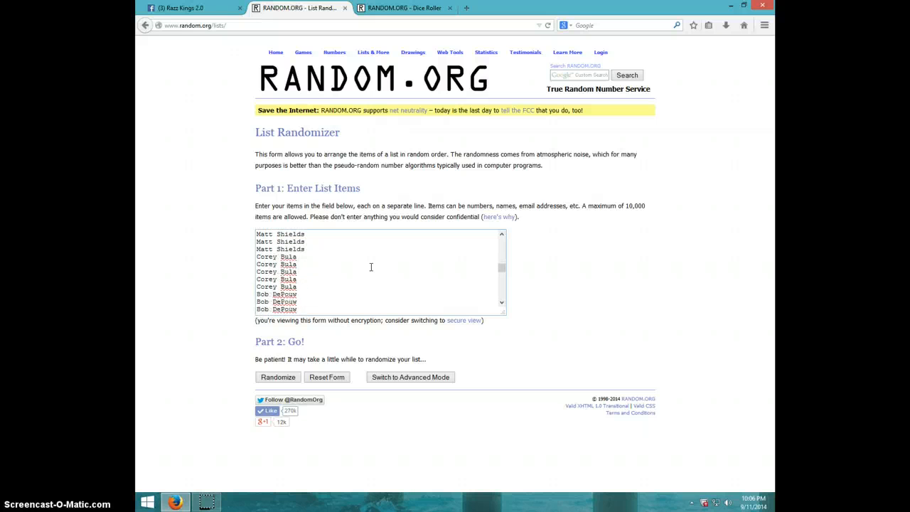
pyautogui.scroll(-3)
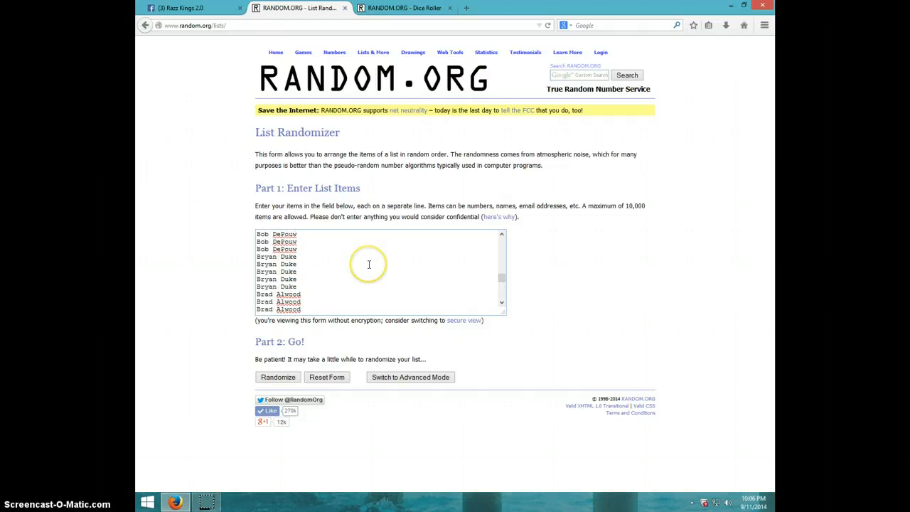
pyautogui.scroll(-3)
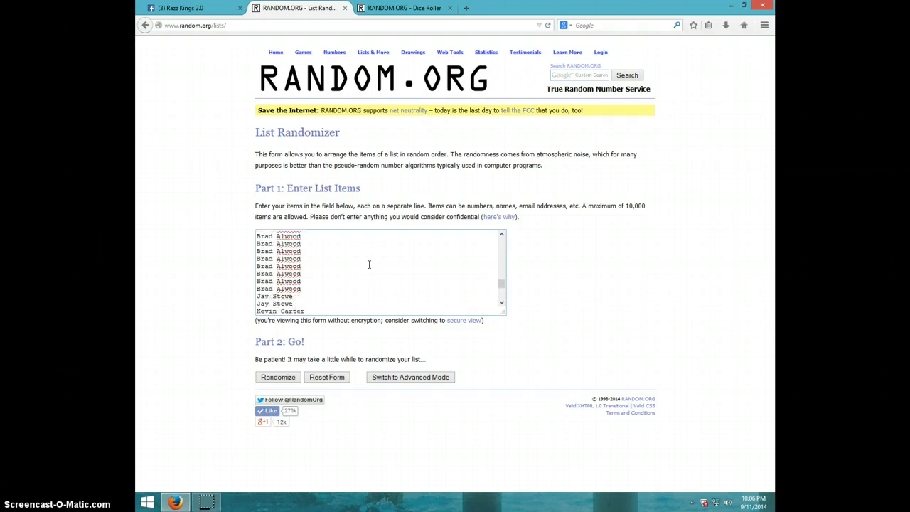
pyautogui.scroll(-3)
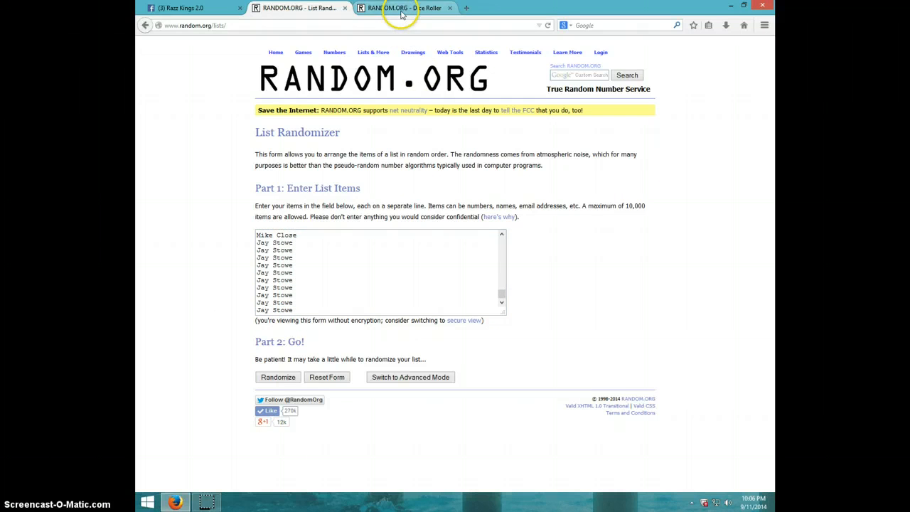
# - Recheck the dice roll result and return to the List Randomizer page
pyautogui.click(404, 8)
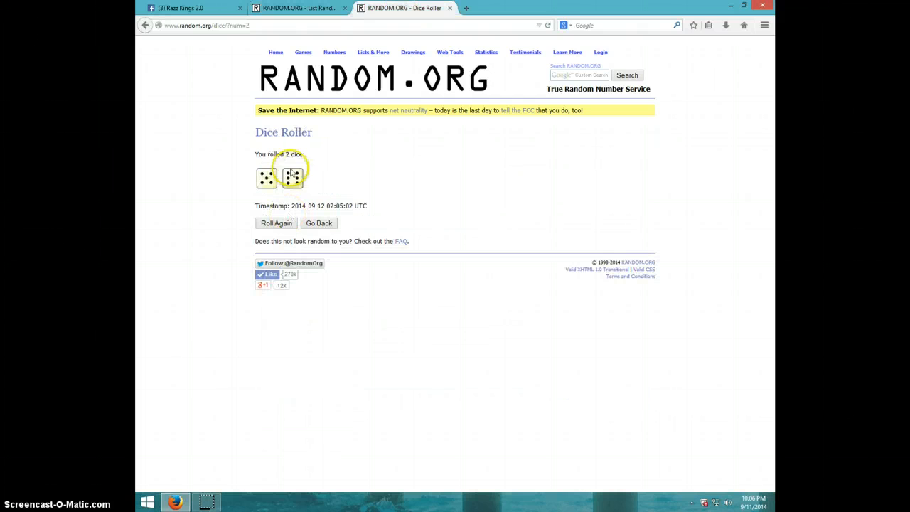
pyautogui.click(299, 9)
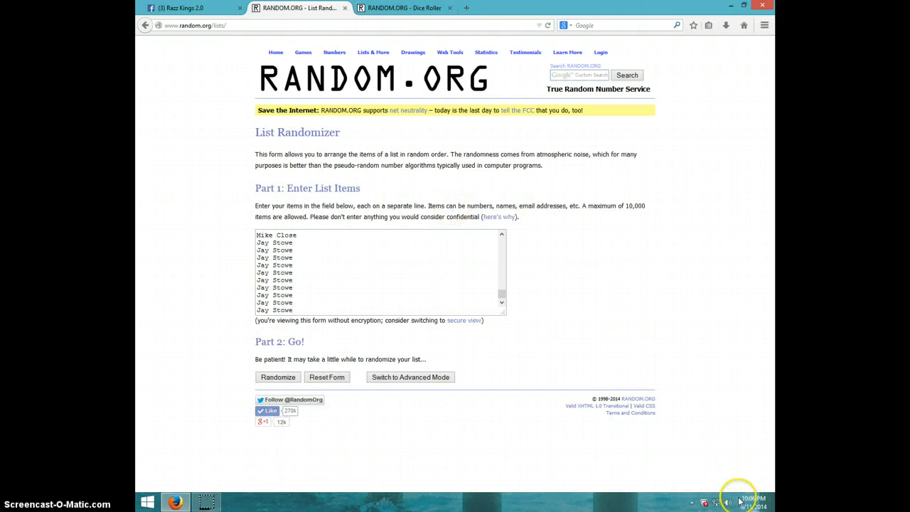
pyautogui.click(754, 500)
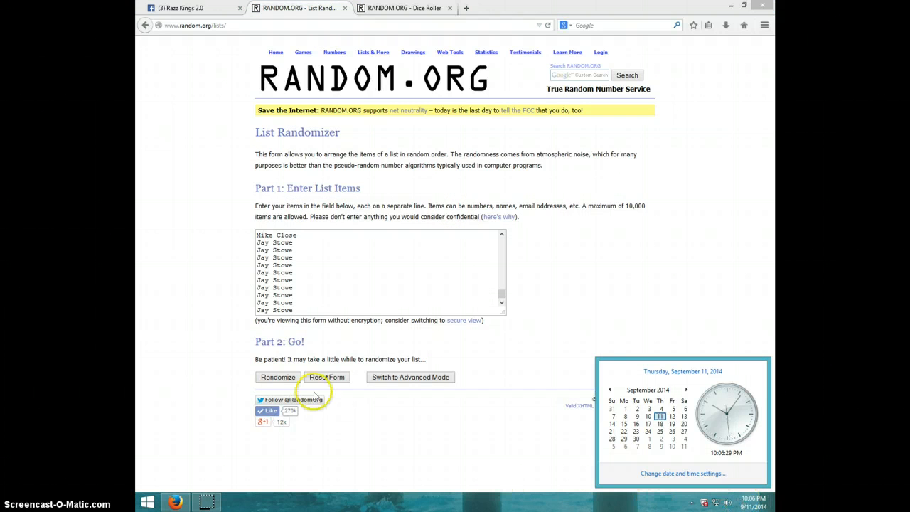
# - Randomize the 90-entry entrant list the first three times
pyautogui.click(279, 376)
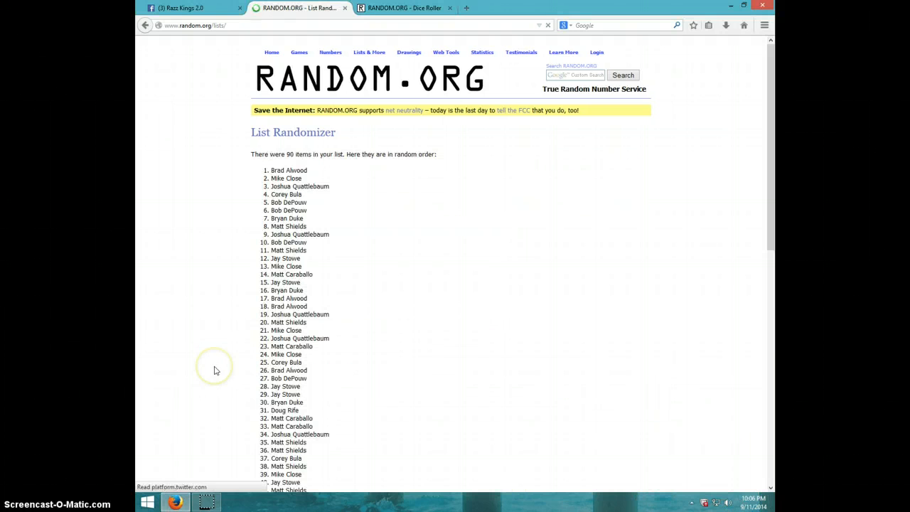
pyautogui.scroll(-3)
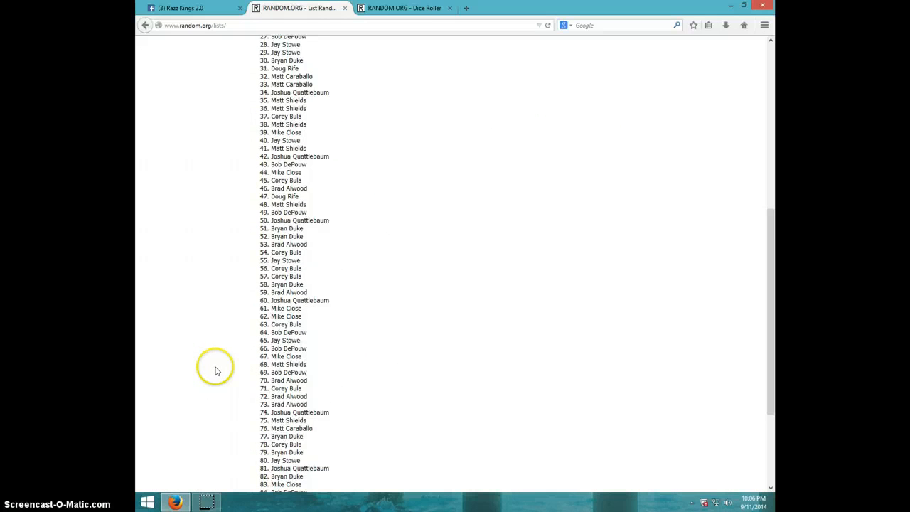
pyautogui.scroll(-3)
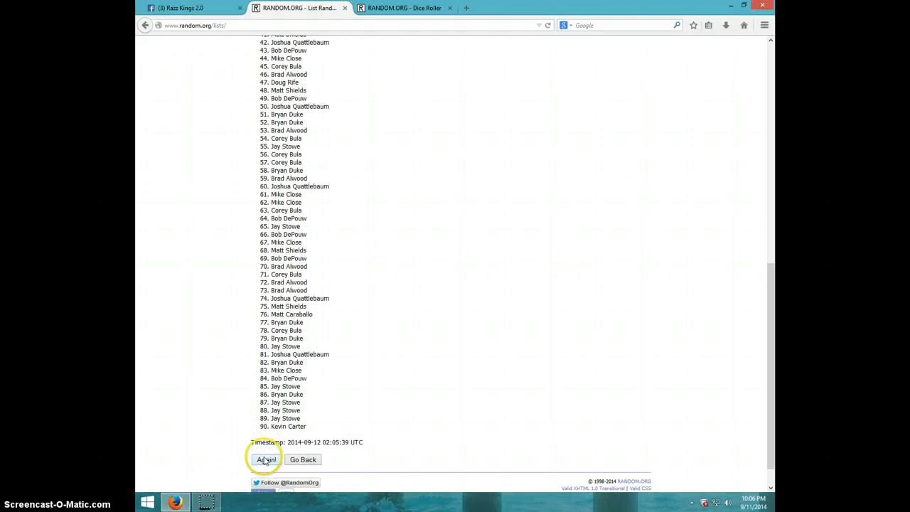
pyautogui.click(264, 459)
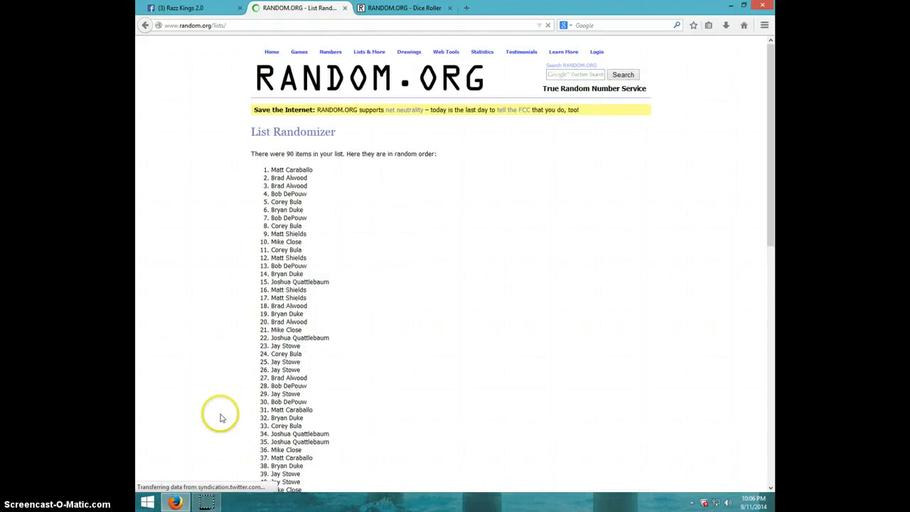
pyautogui.scroll(-3)
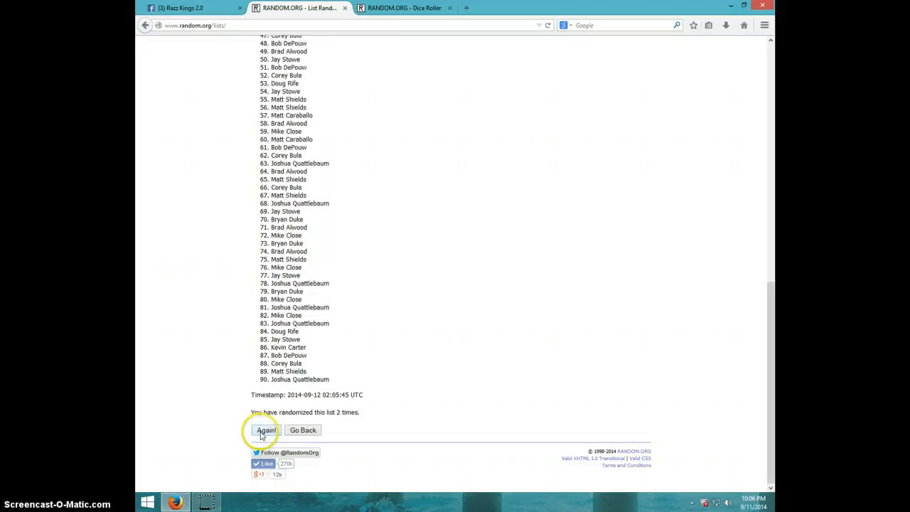
pyautogui.click(264, 429)
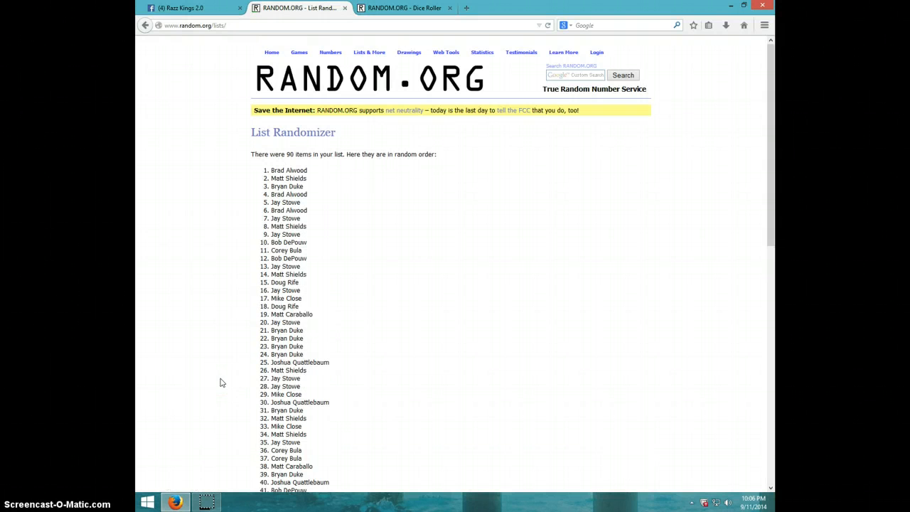
pyautogui.scroll(-3)
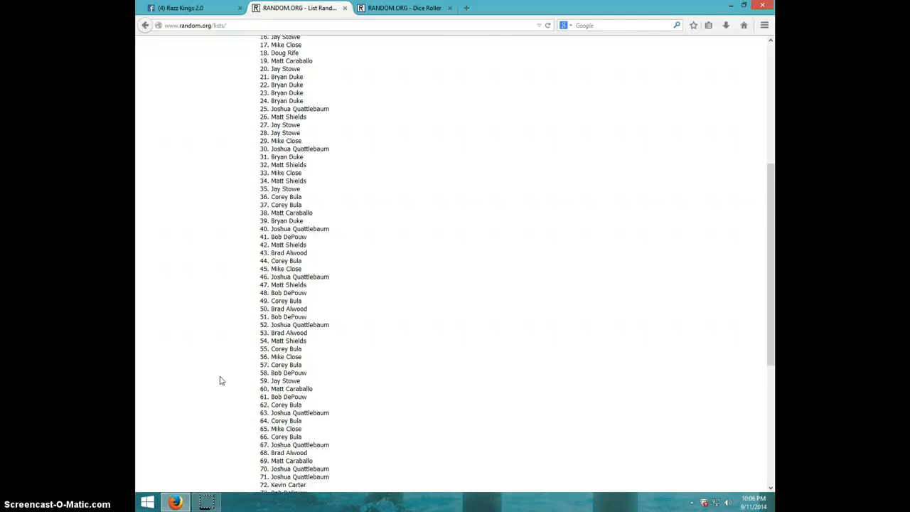
pyautogui.scroll(-3)
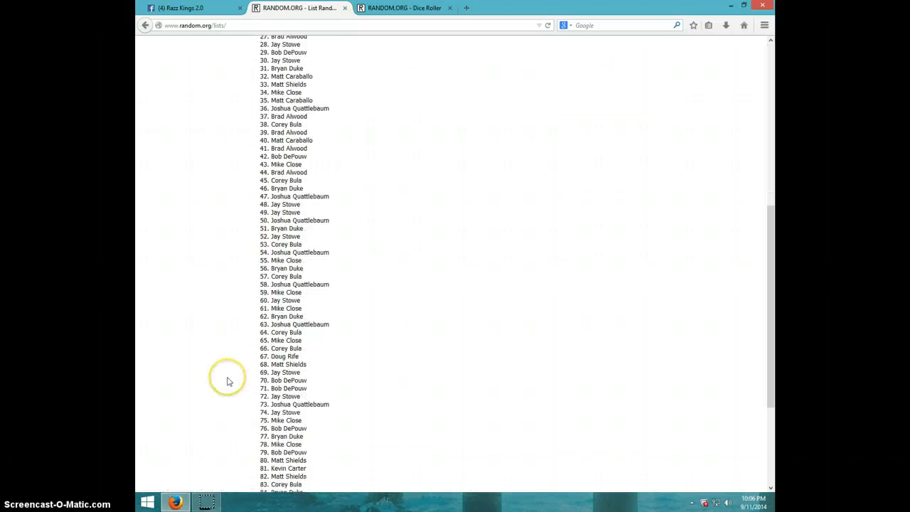
pyautogui.scroll(-3)
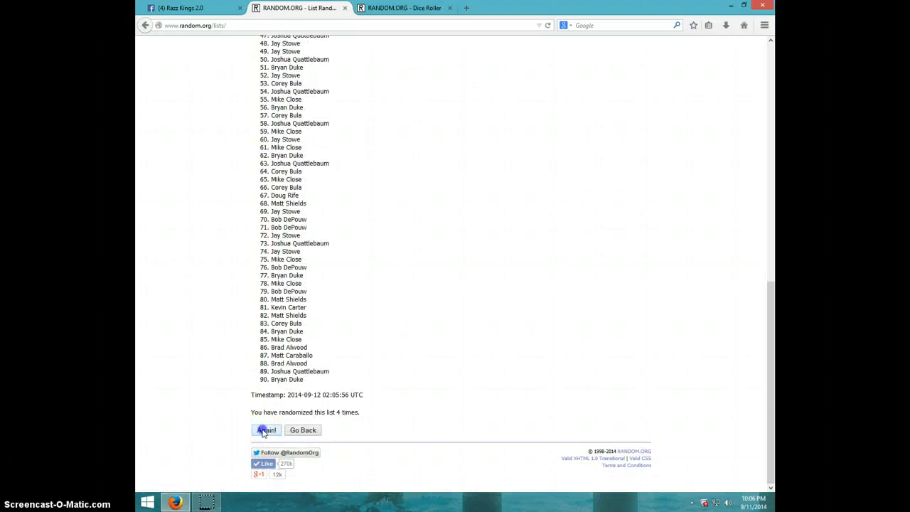
# - Keep reshuffling the entrant list through the eighth randomization
pyautogui.click(266, 430)
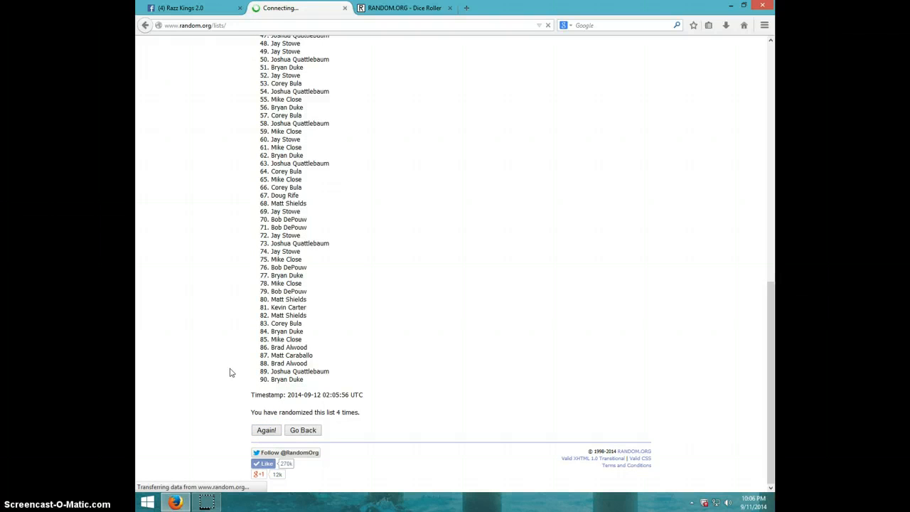
pyautogui.click(266, 430)
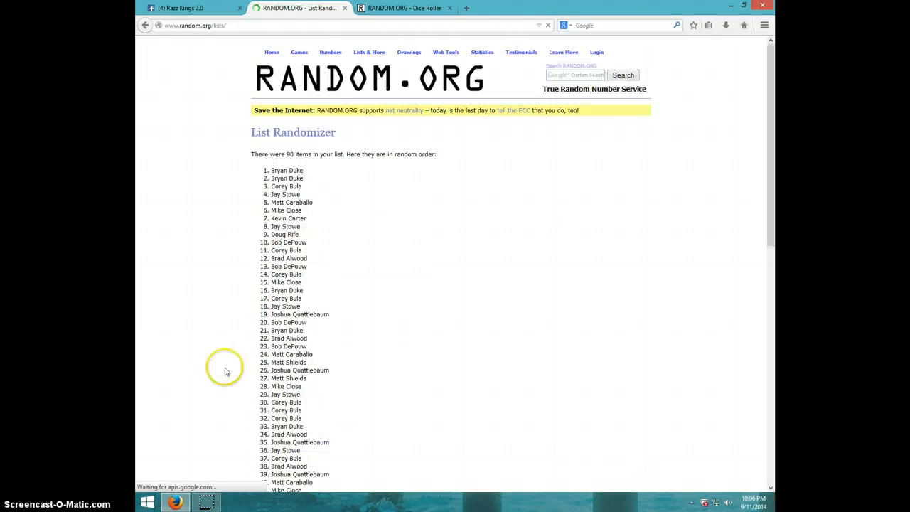
pyautogui.scroll(-3)
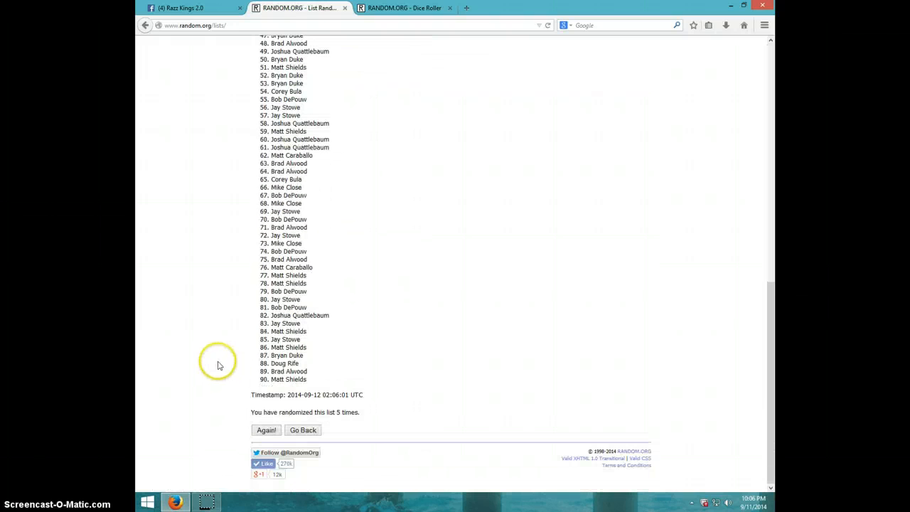
pyautogui.click(265, 429)
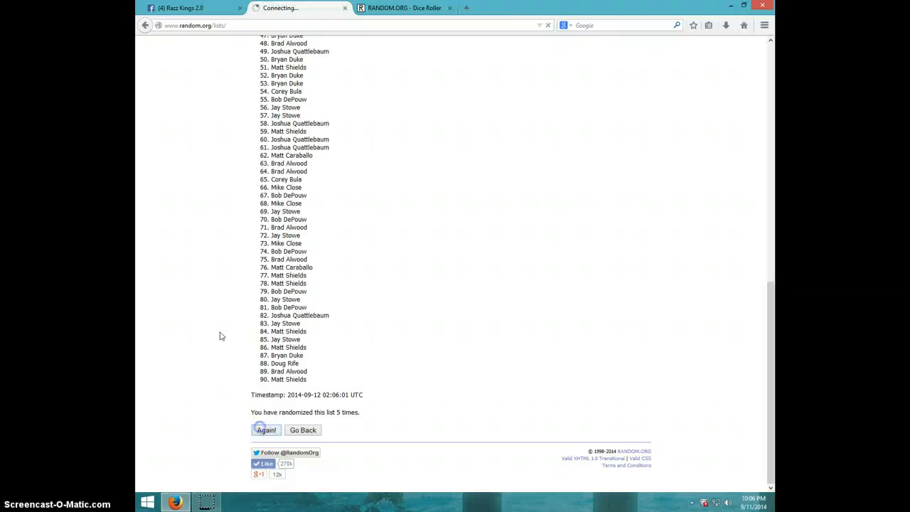
pyautogui.click(266, 429)
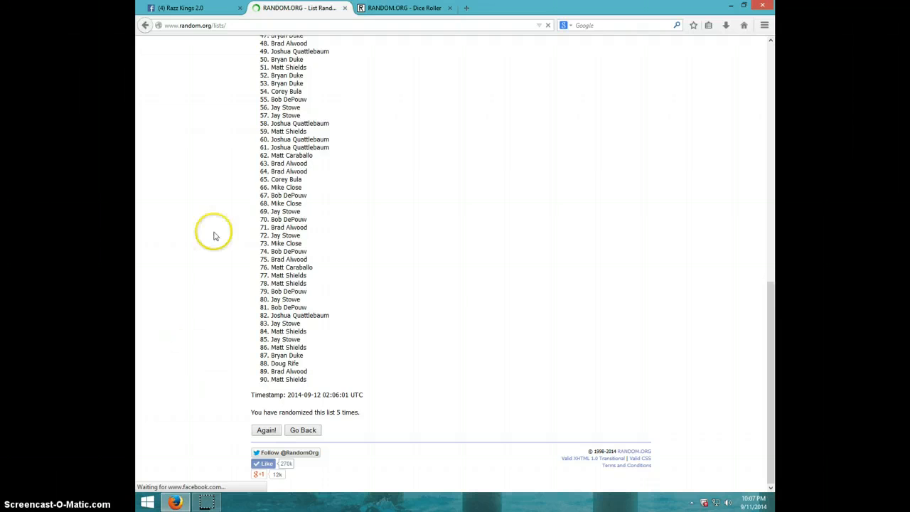
pyautogui.scroll(3)
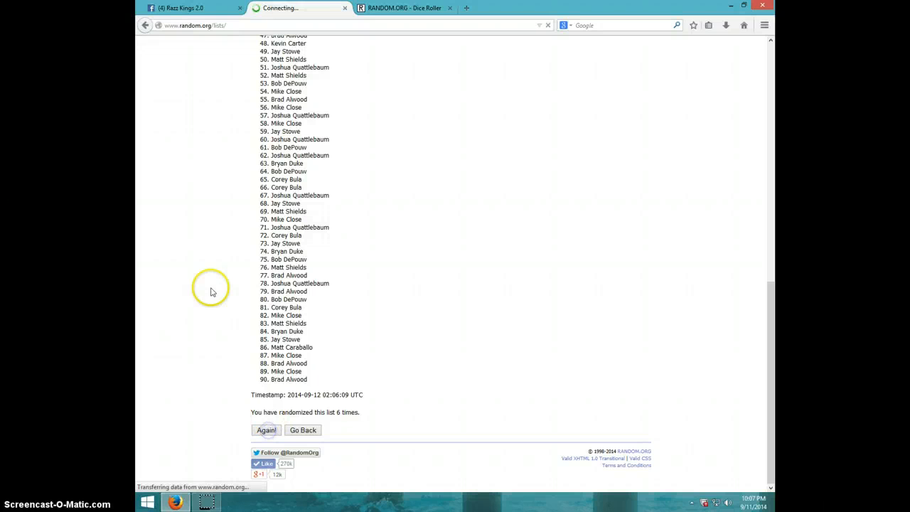
pyautogui.click(266, 429)
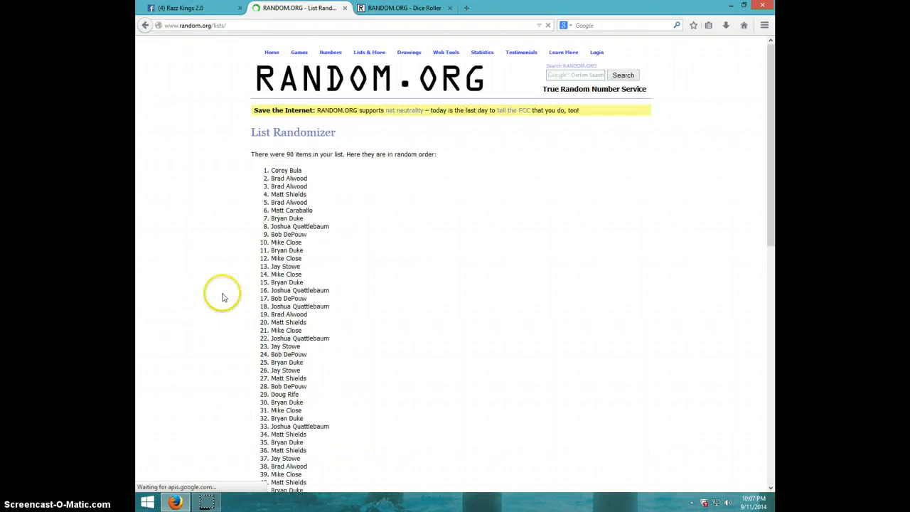
pyautogui.scroll(-3)
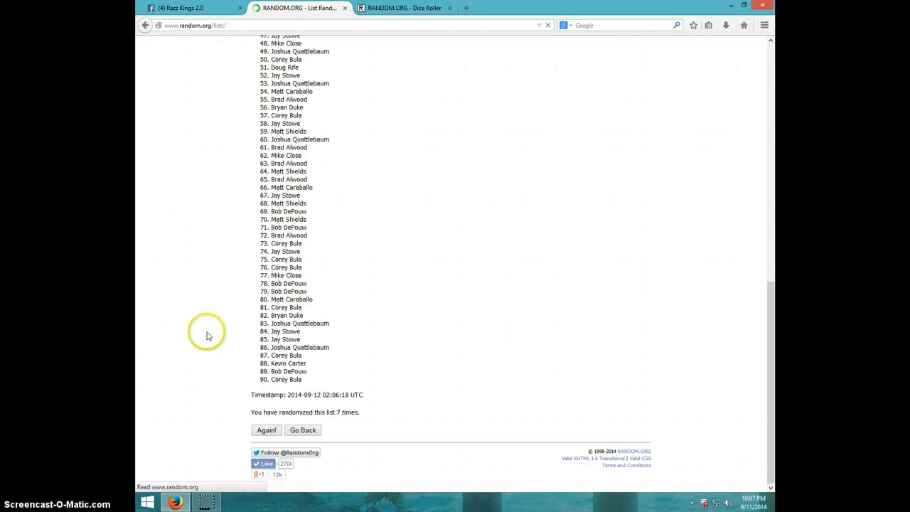
pyautogui.scroll(3)
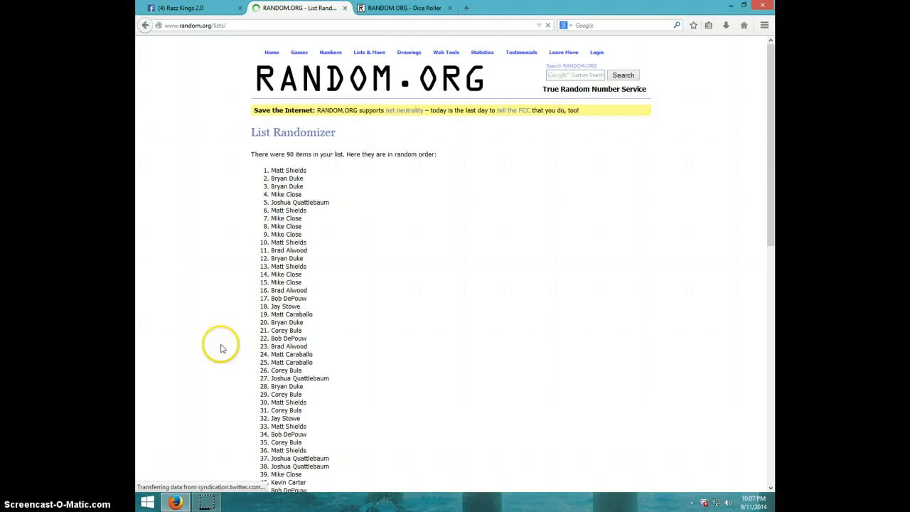
pyautogui.scroll(-3)
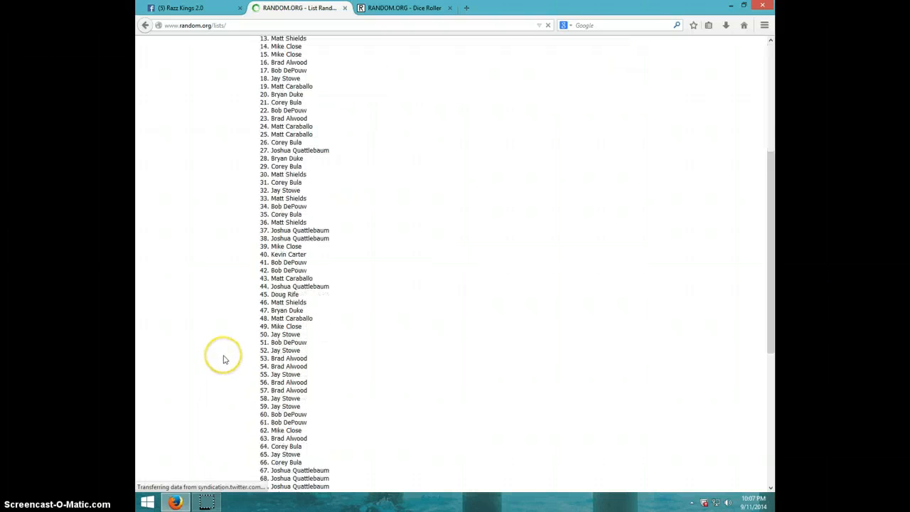
pyautogui.scroll(-3)
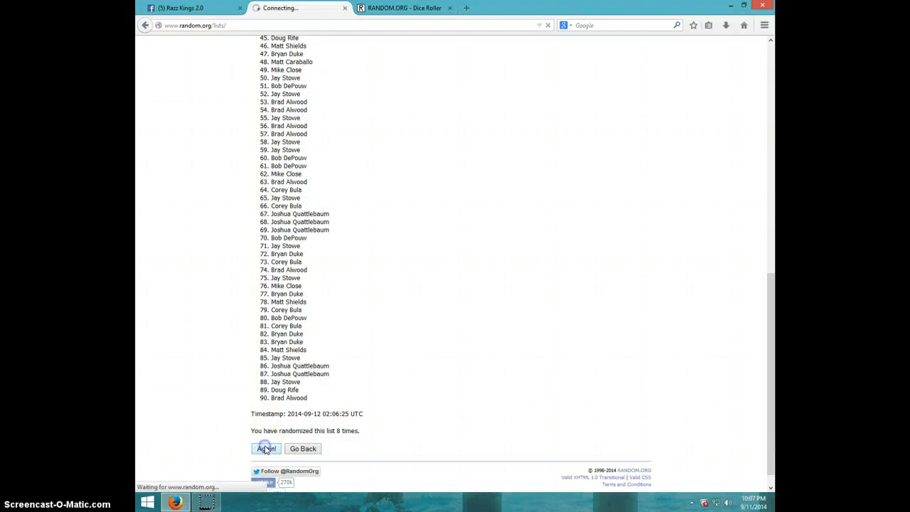
# - Randomize the list a ninth and tenth time
pyautogui.click(266, 450)
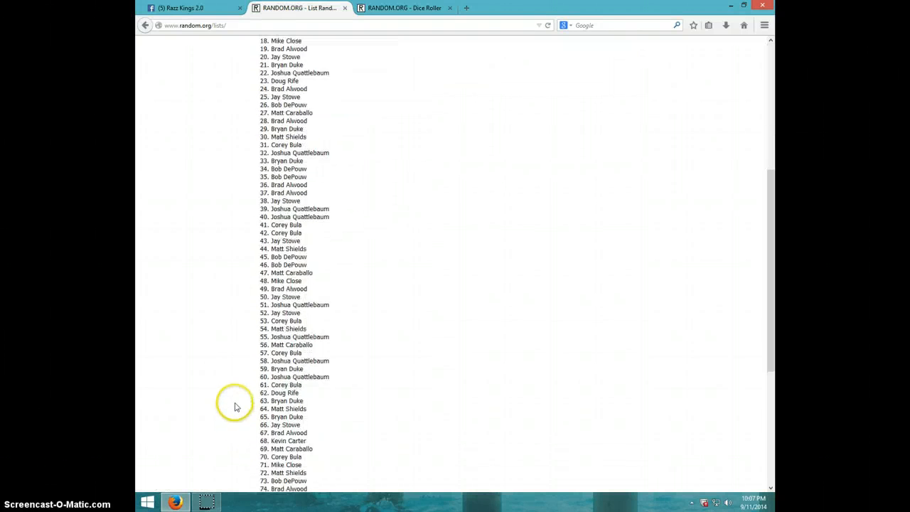
pyautogui.scroll(-3)
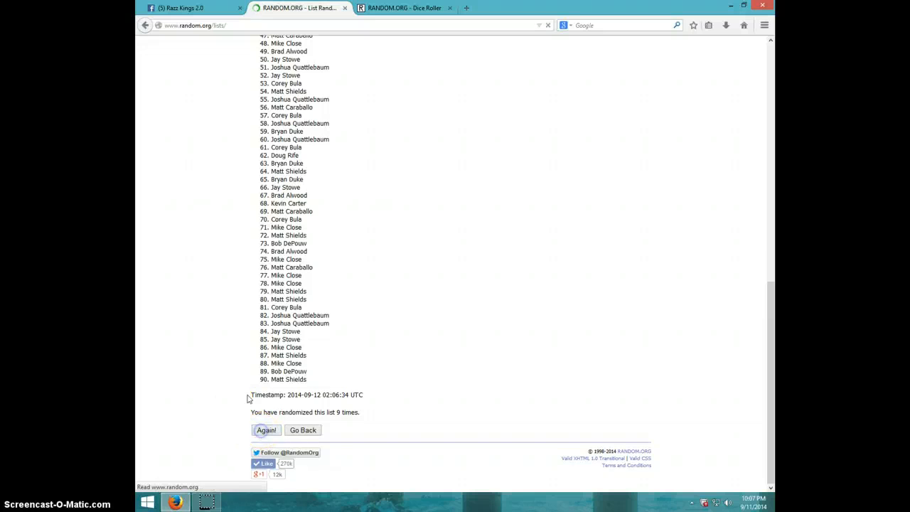
pyautogui.click(265, 430)
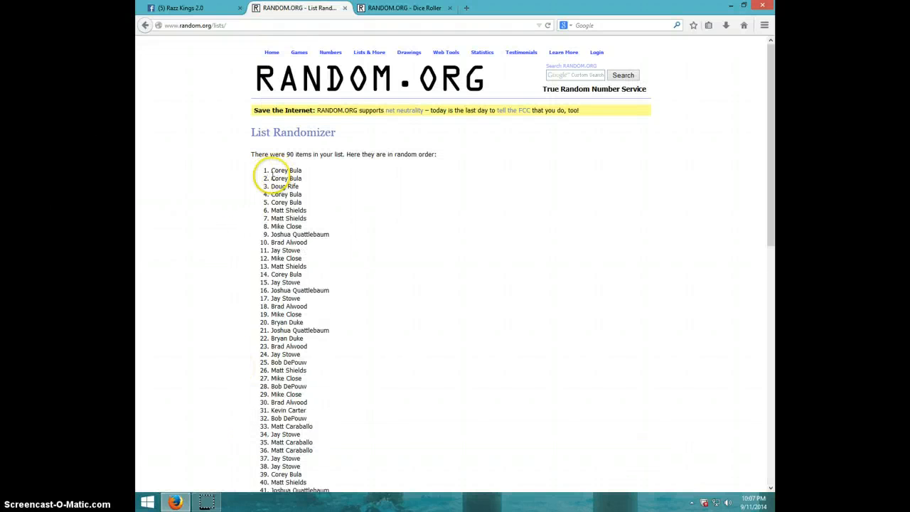
pyautogui.scroll(-3)
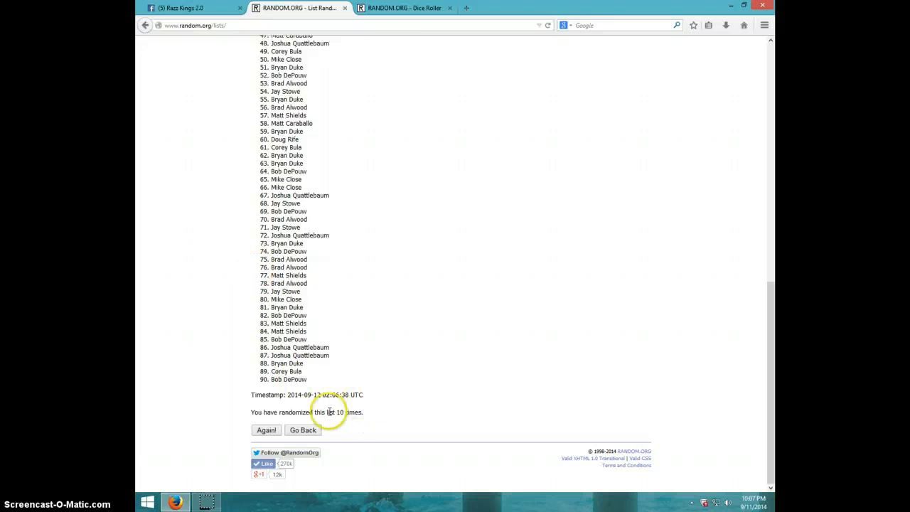
pyautogui.click(403, 9)
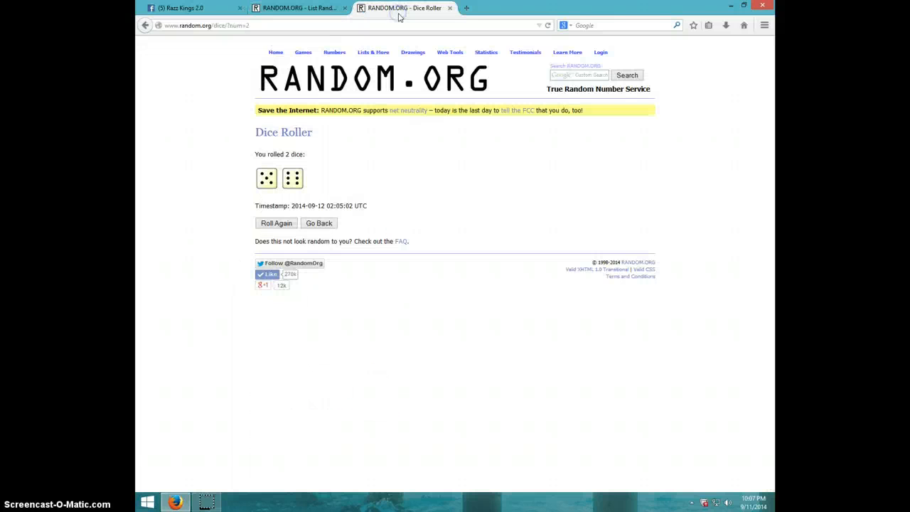
pyautogui.click(299, 8)
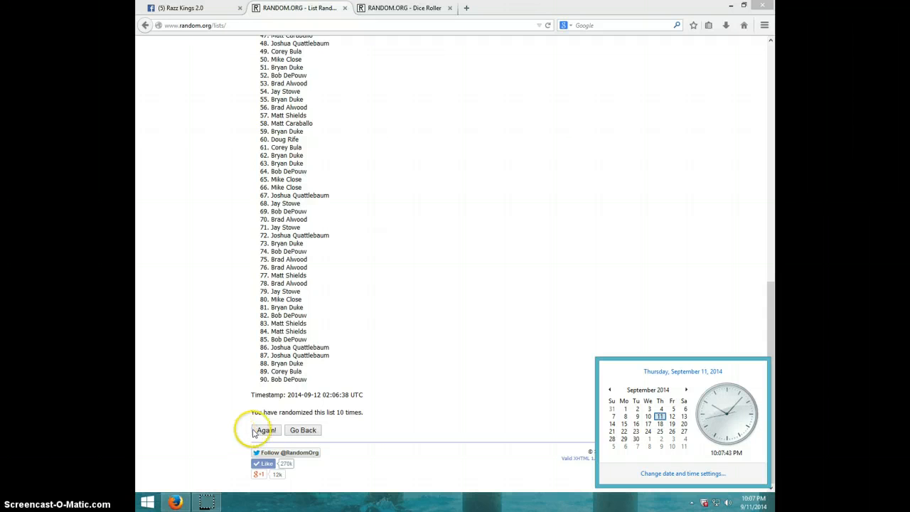
pyautogui.click(264, 430)
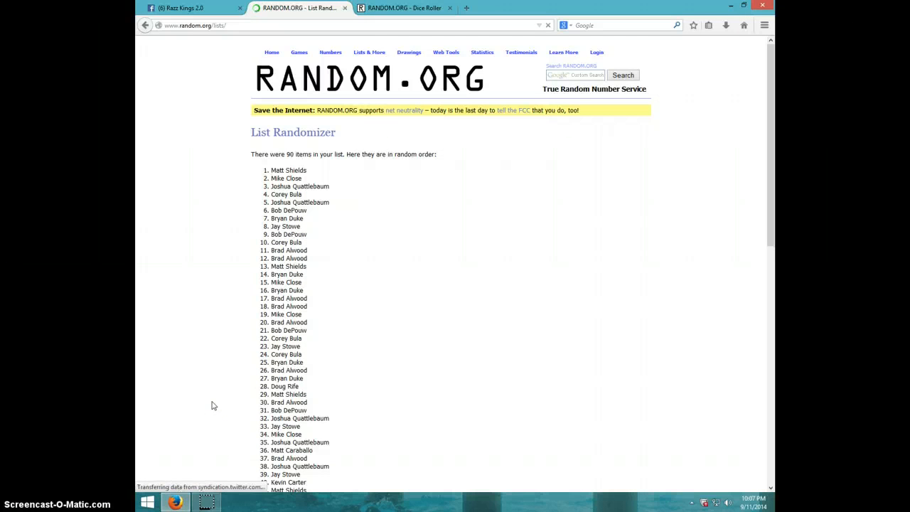
pyautogui.doubleClick(287, 171)
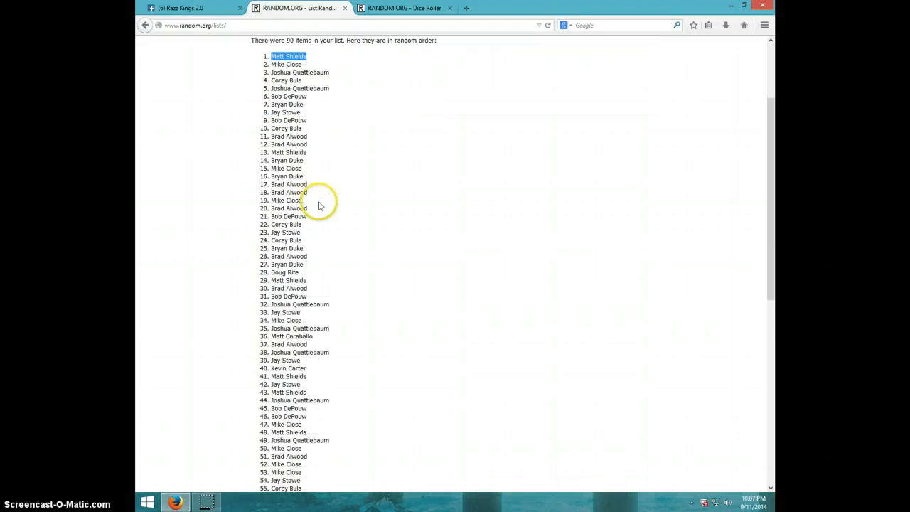
pyautogui.scroll(-3)
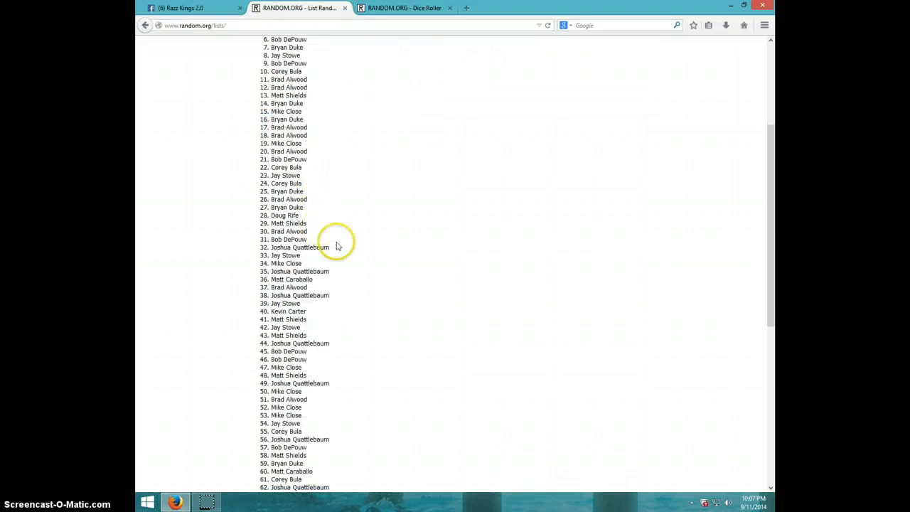
pyautogui.scroll(-3)
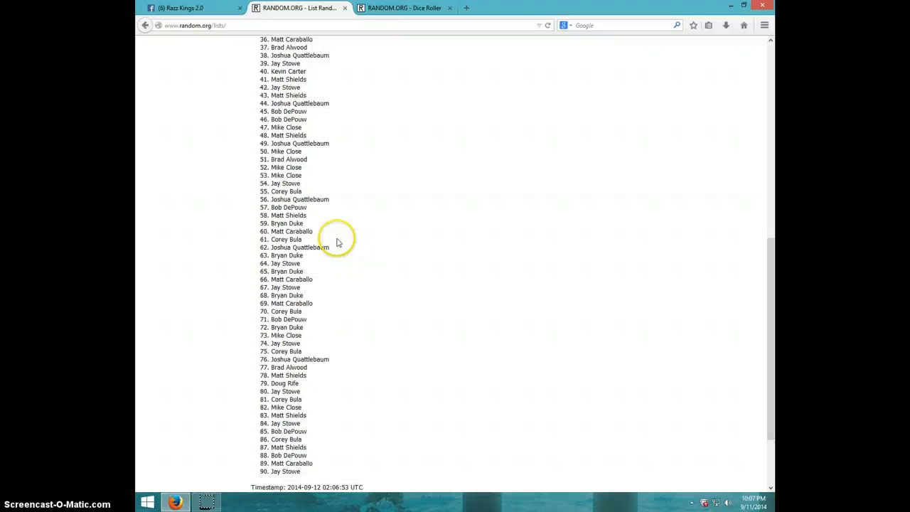
pyautogui.scroll(-3)
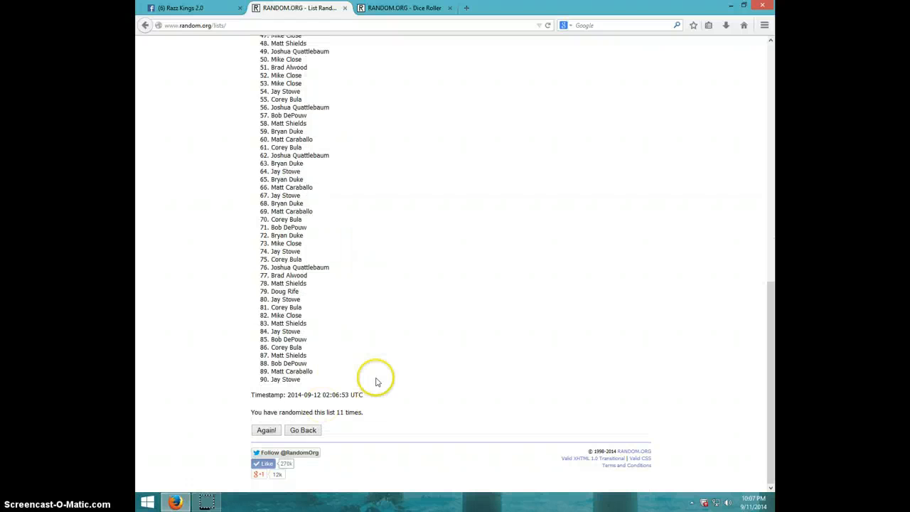
pyautogui.scroll(3)
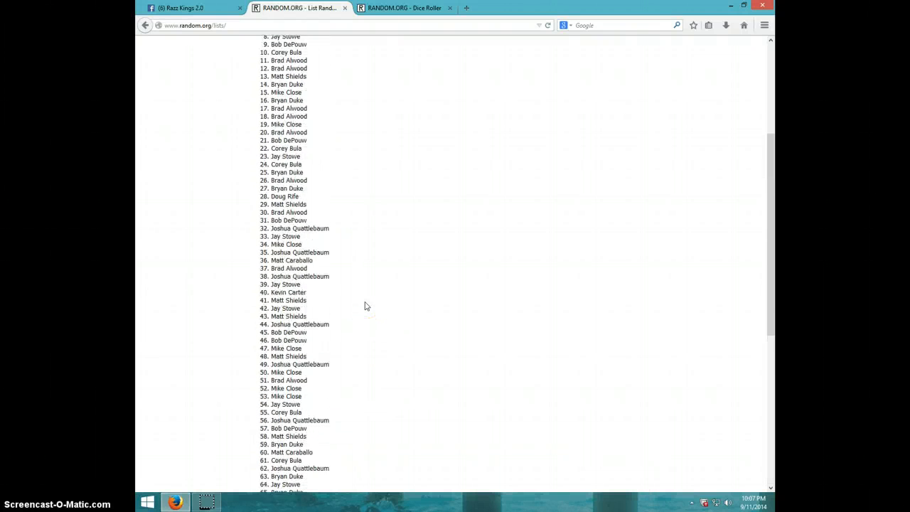
pyautogui.scroll(3)
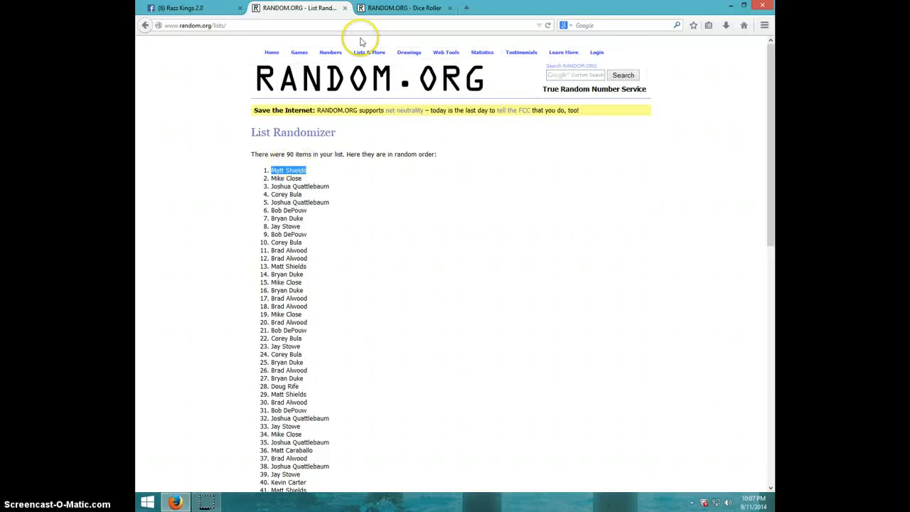
# - Recheck the dice result and final list, then write 'DONE' in the Facebook post's comment box
pyautogui.click(404, 9)
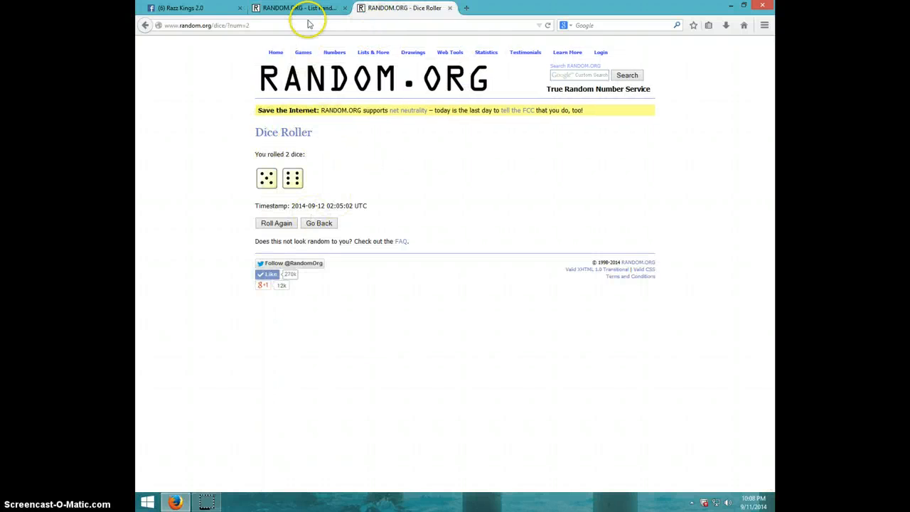
pyautogui.click(299, 8)
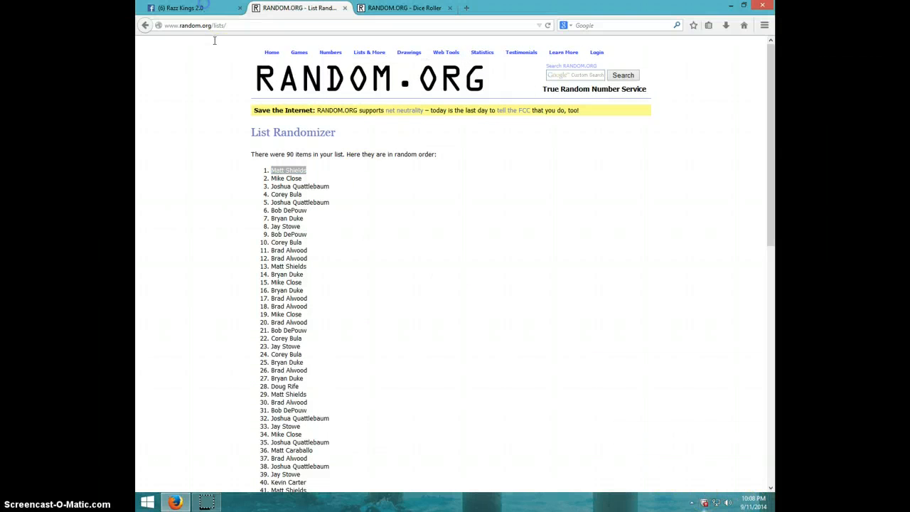
pyautogui.click(192, 9)
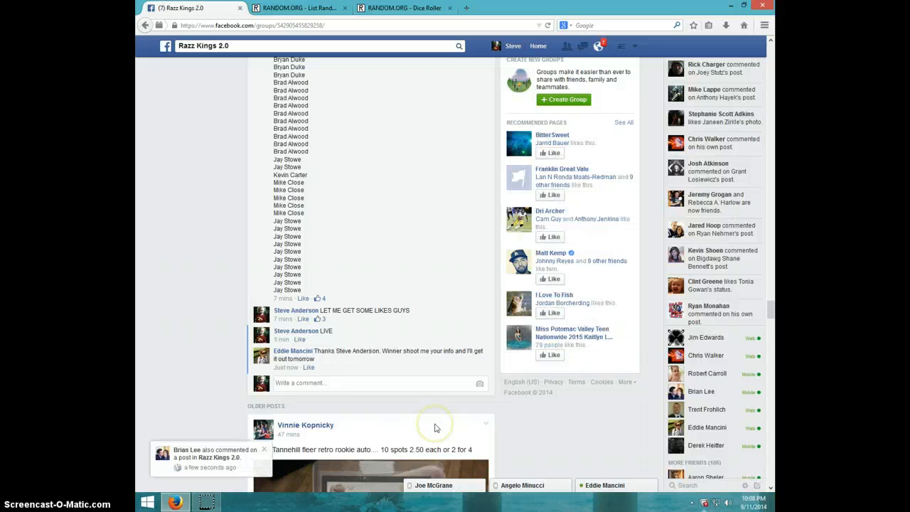
pyautogui.write('DONE')
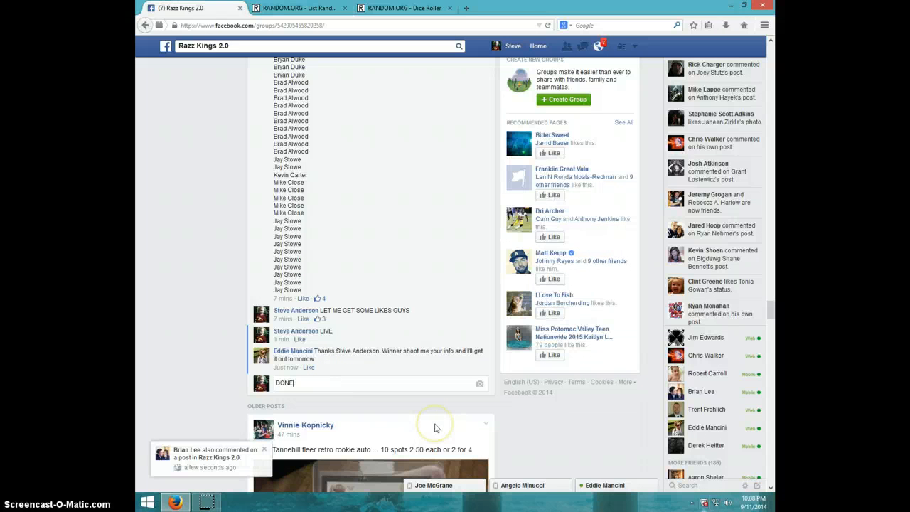